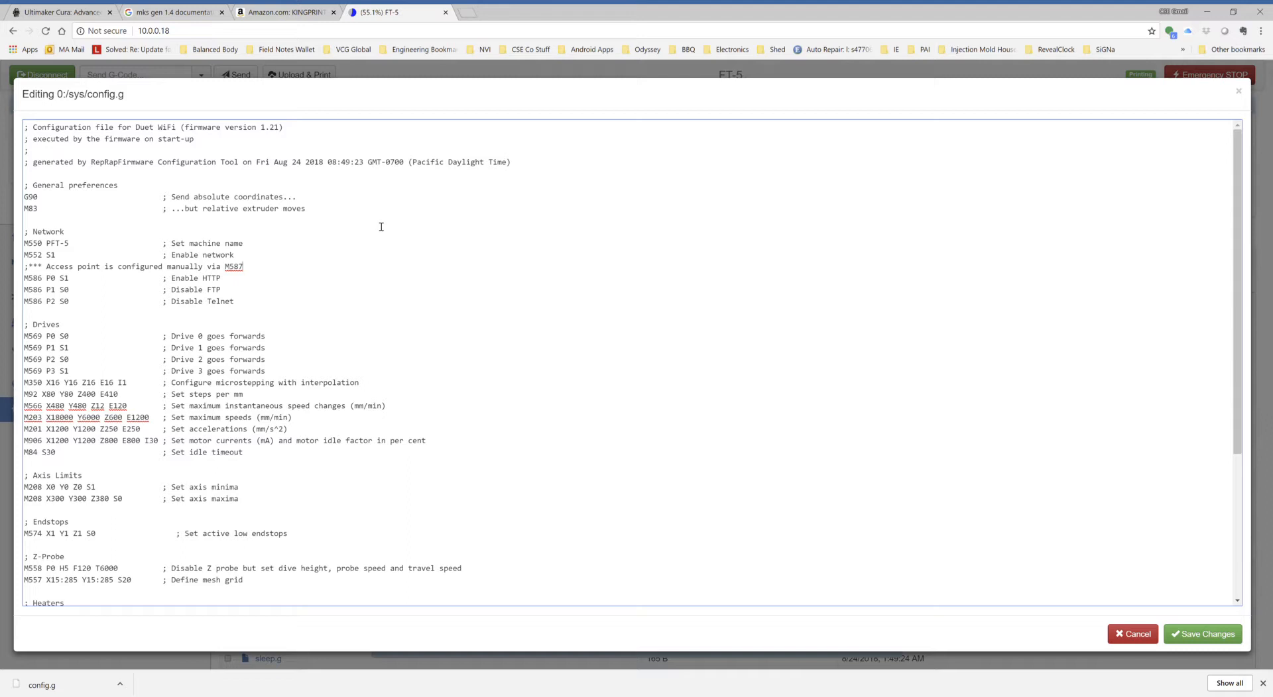
pyautogui.moveTo(353, 318)
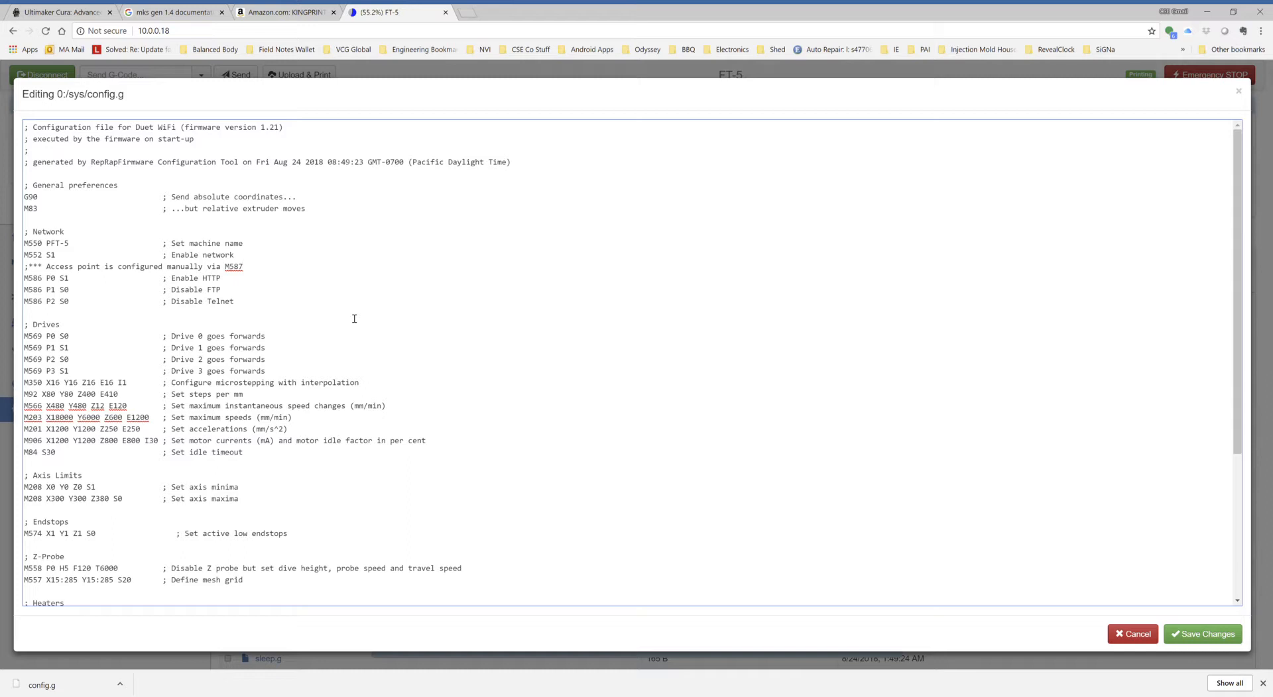
pyautogui.moveTo(217, 230)
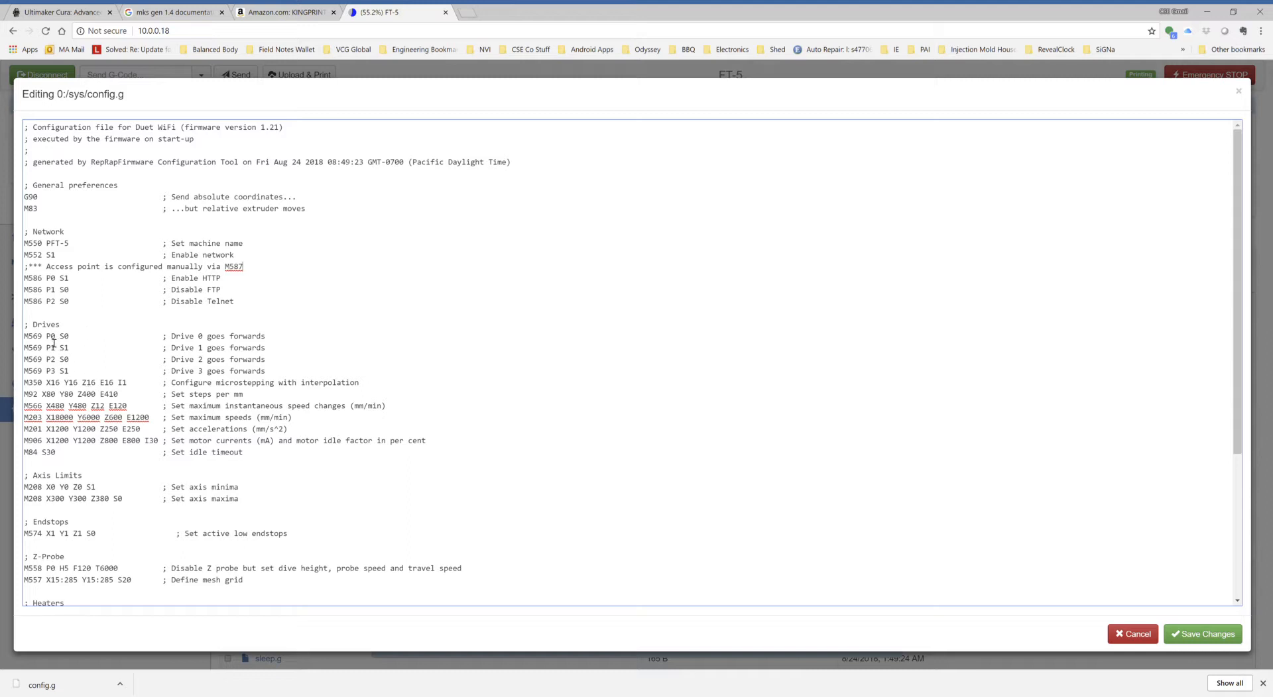
pyautogui.moveTo(96, 363)
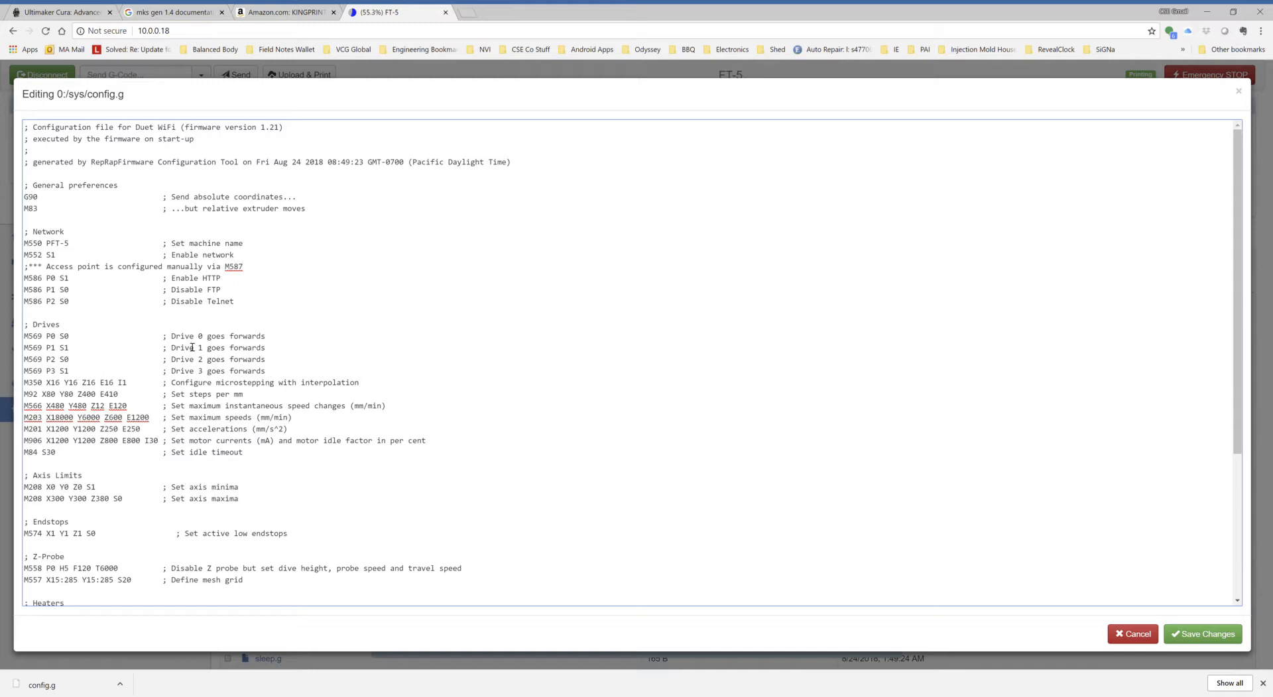
pyautogui.moveTo(72, 346)
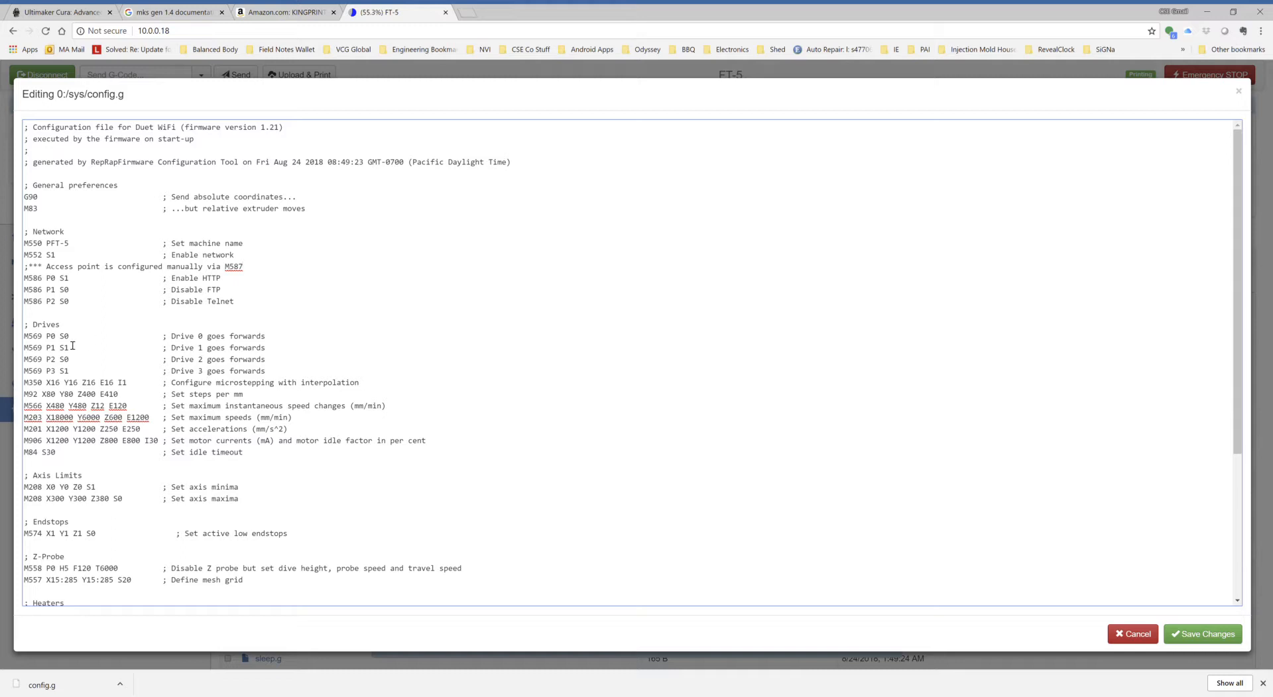
pyautogui.moveTo(175, 371)
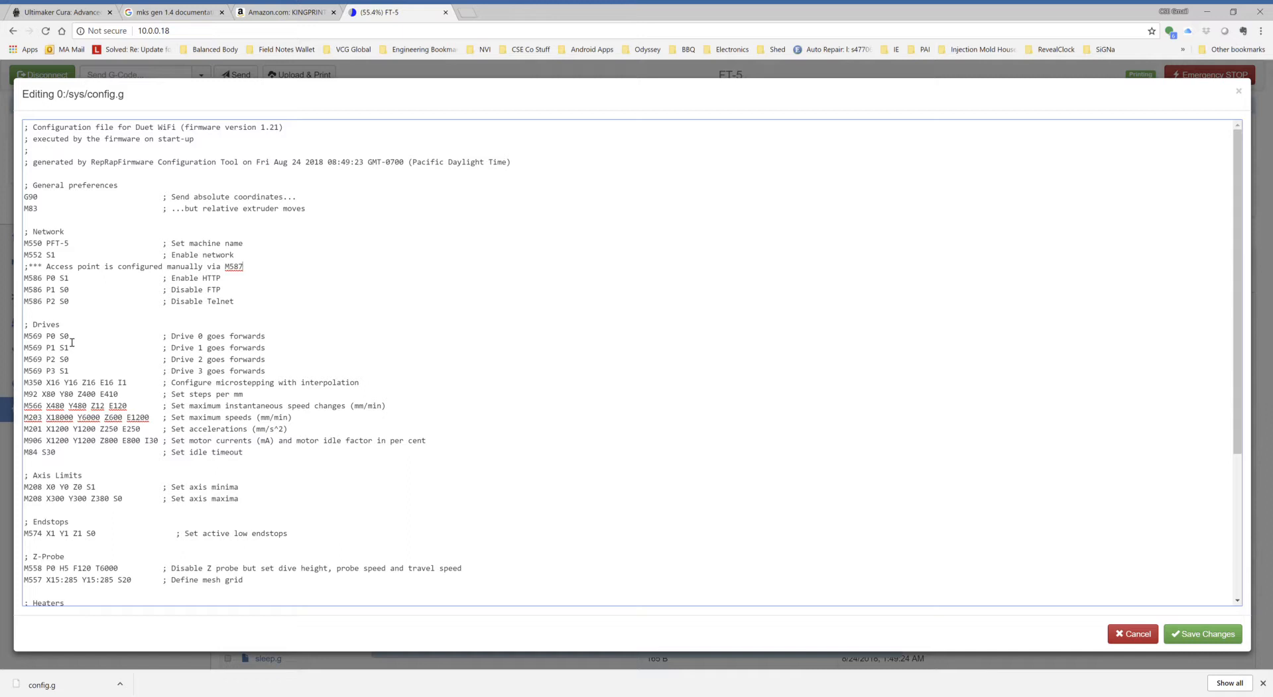
pyautogui.moveTo(380, 378)
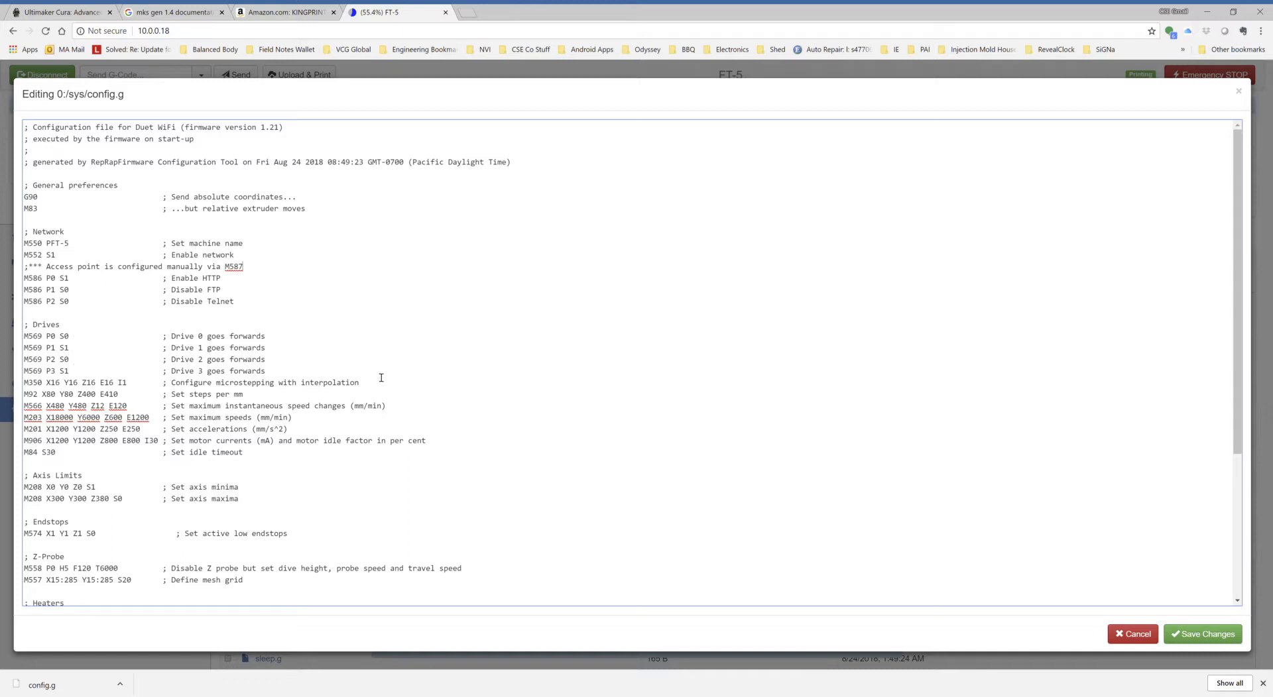
pyautogui.moveTo(236, 341)
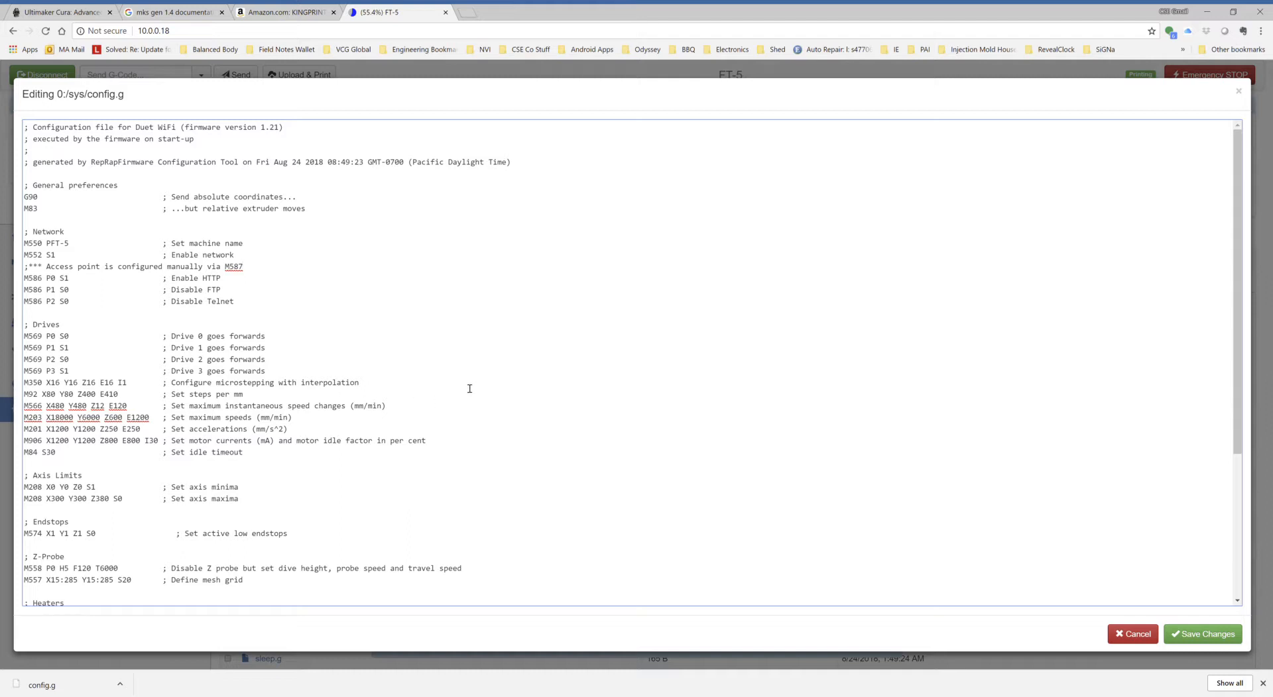
pyautogui.moveTo(255, 360)
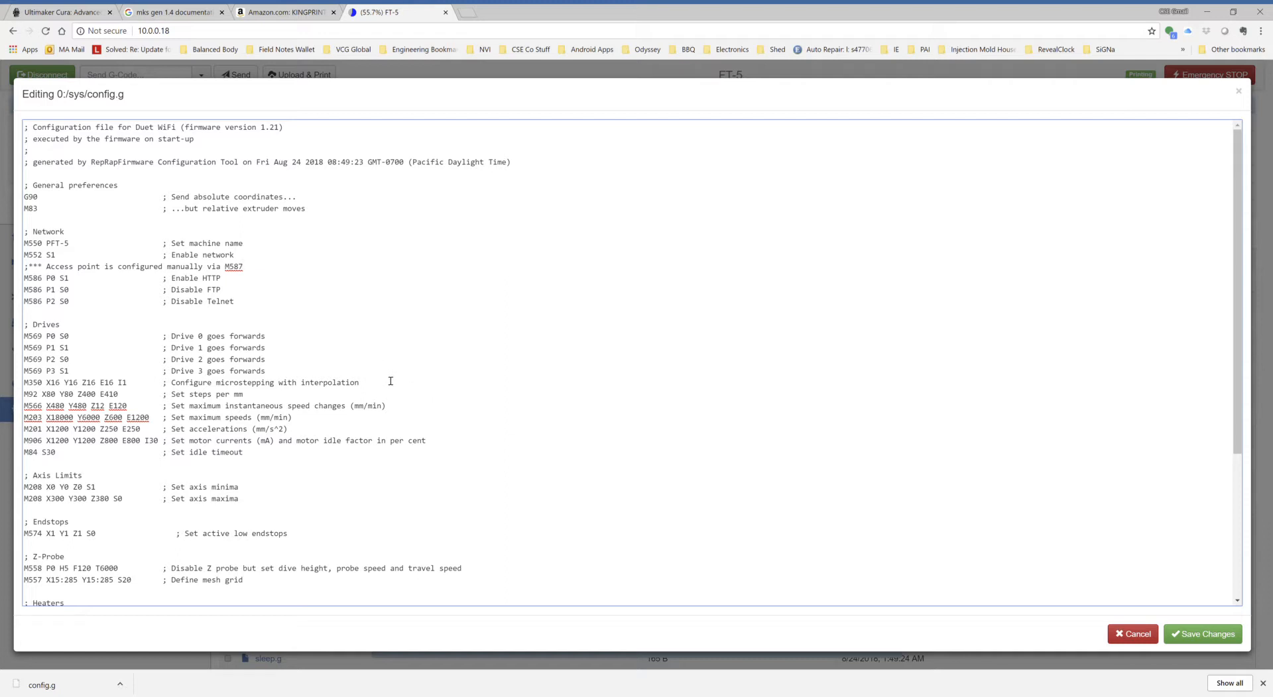
pyautogui.moveTo(176, 396)
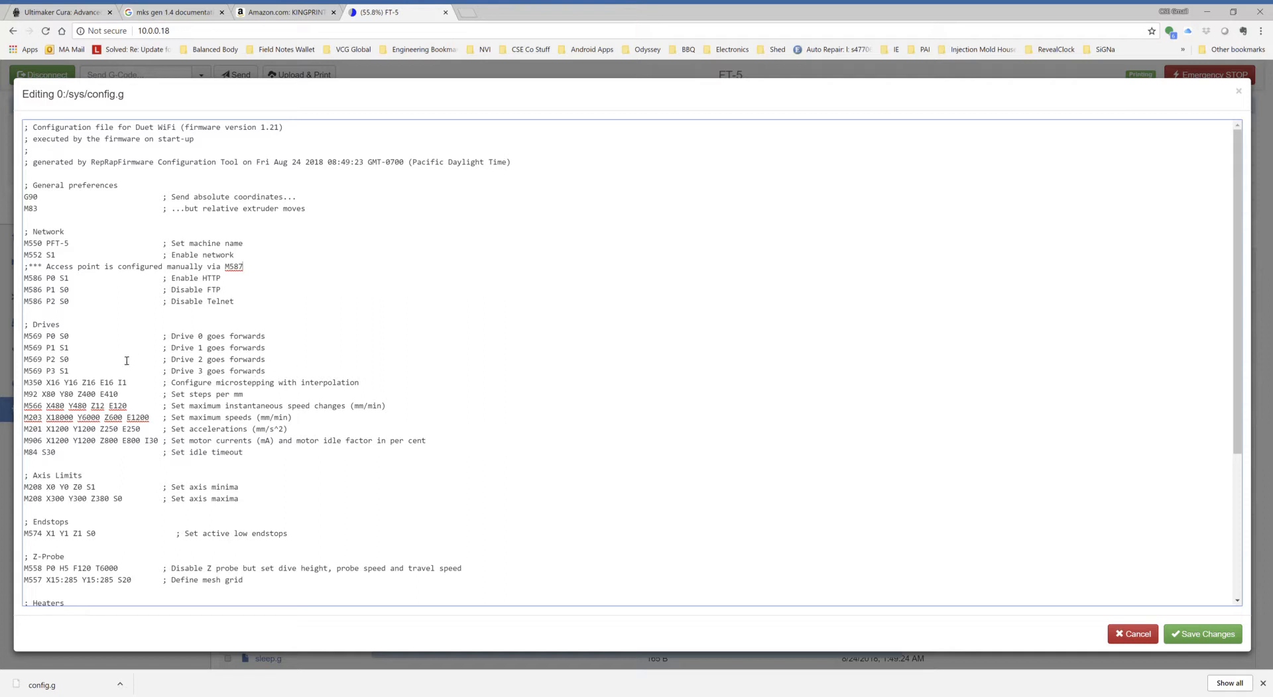
pyautogui.moveTo(95, 376)
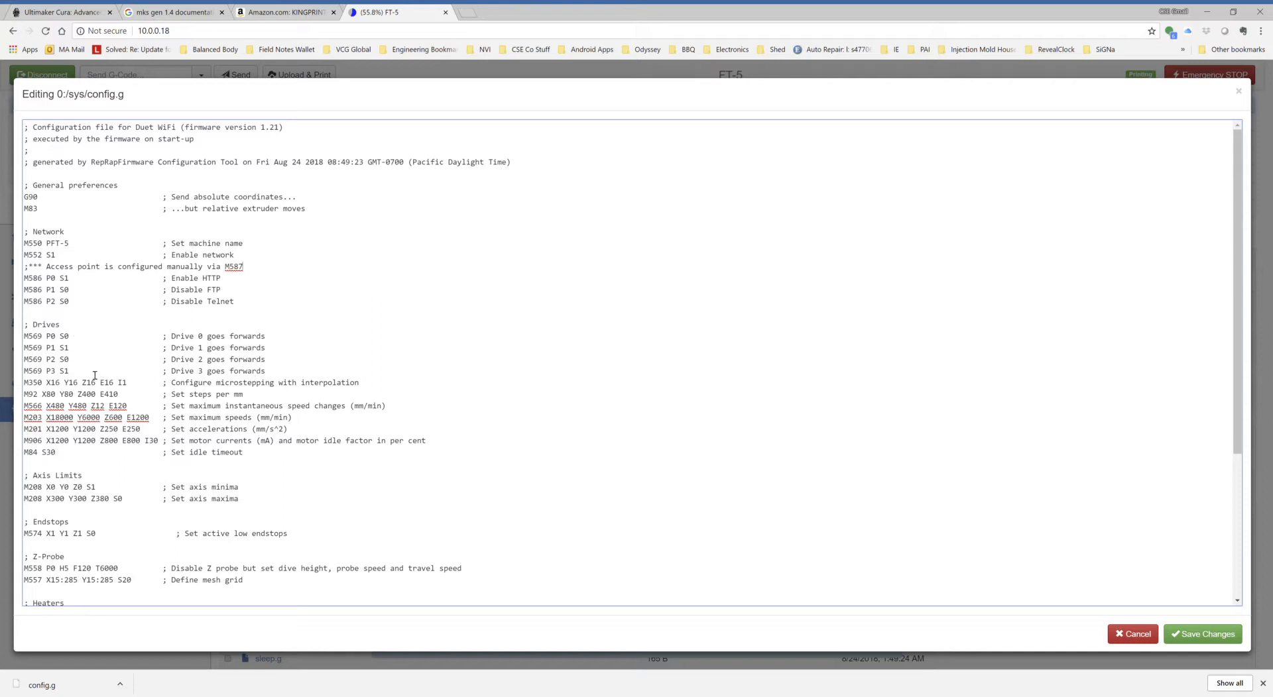
pyautogui.moveTo(344, 374)
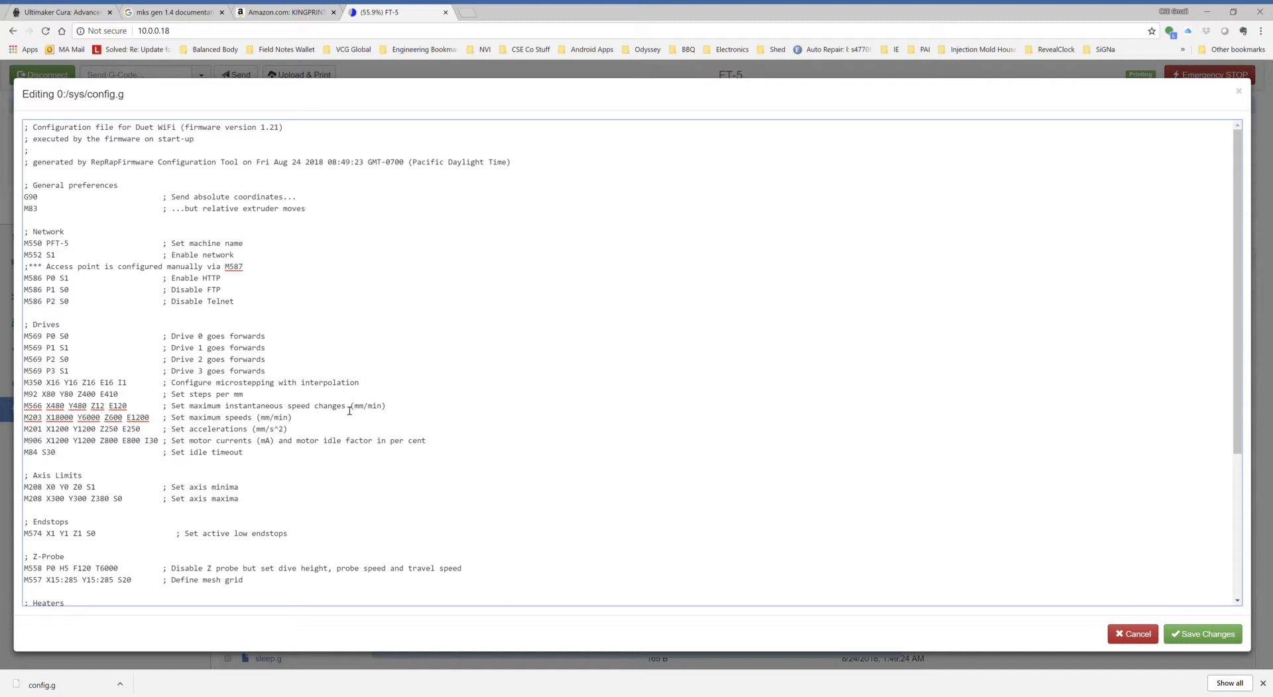
pyautogui.moveTo(185, 438)
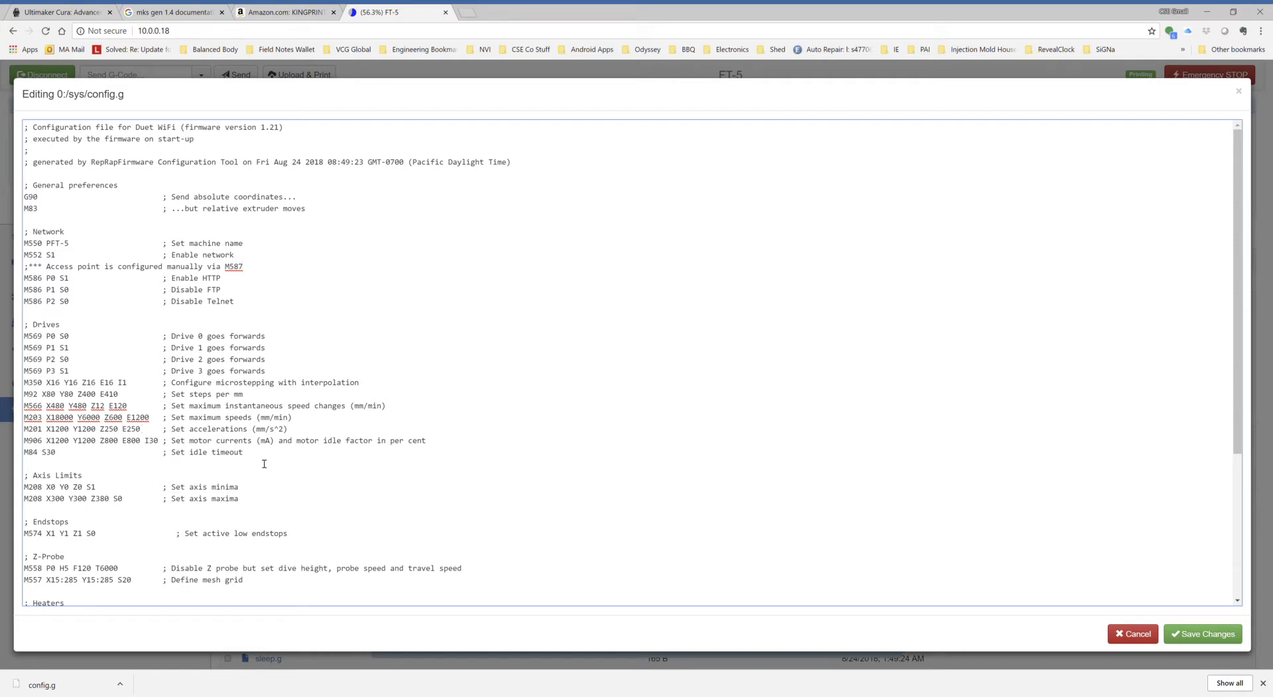
pyautogui.moveTo(129, 440)
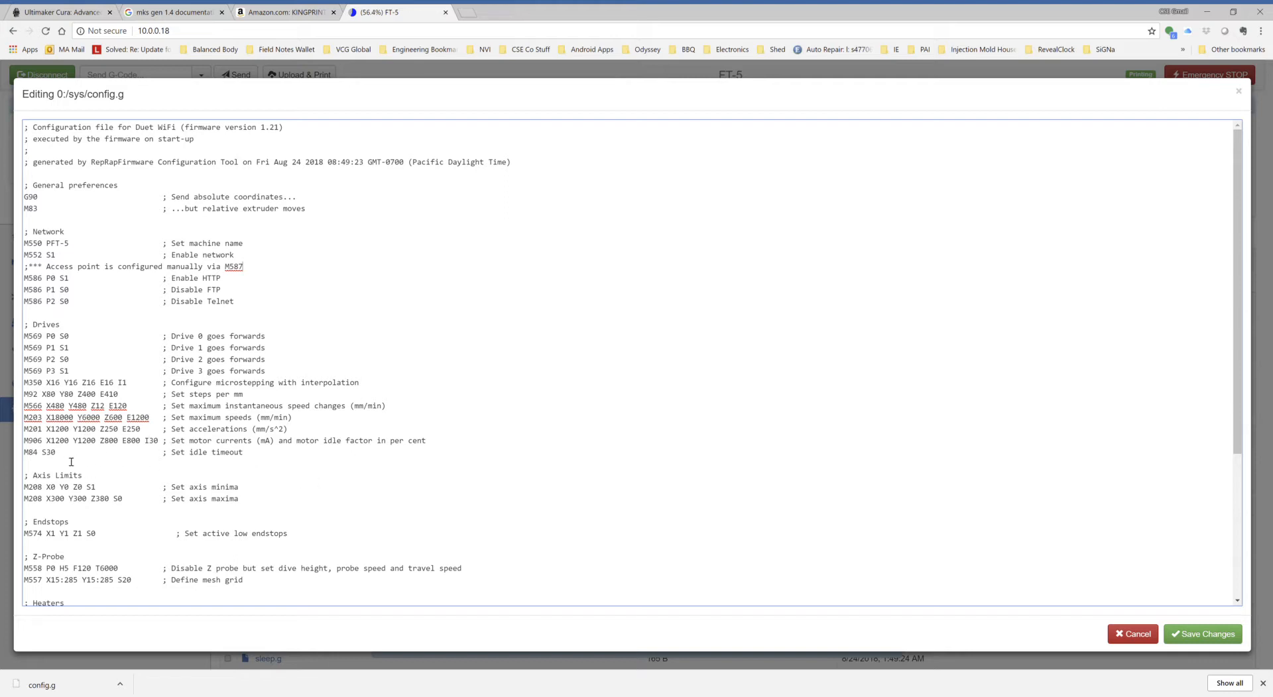
pyautogui.moveTo(76, 442)
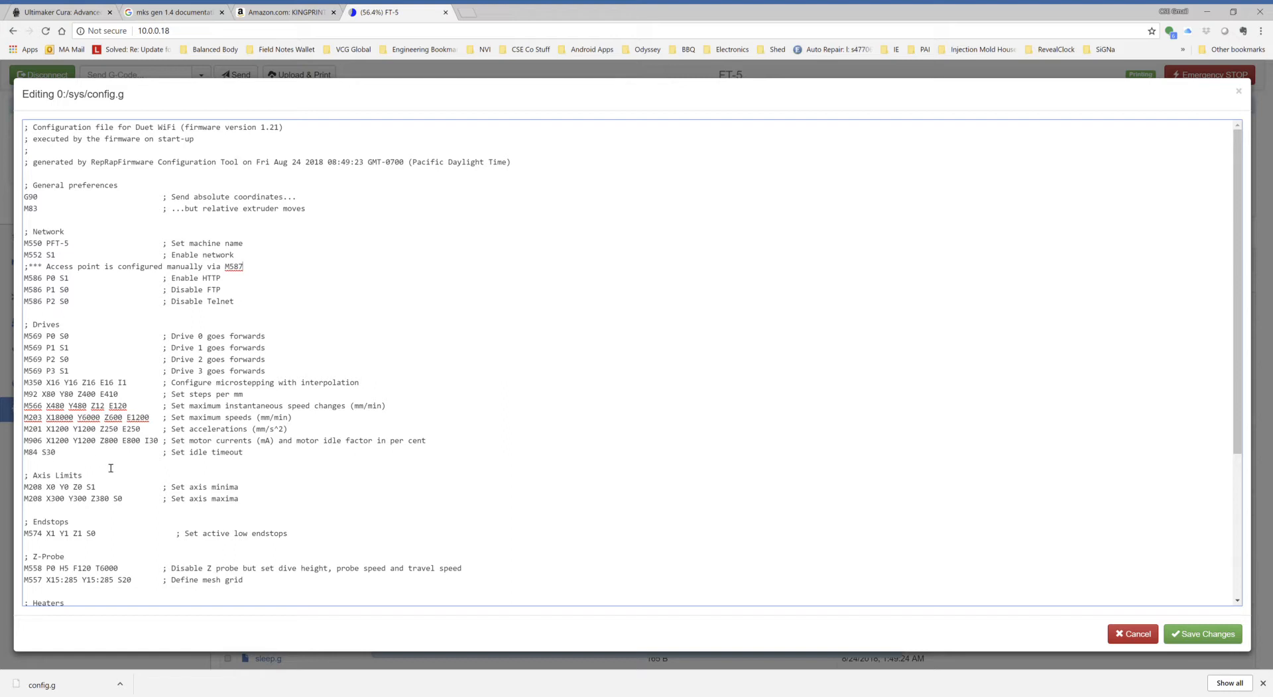
pyautogui.moveTo(269, 501)
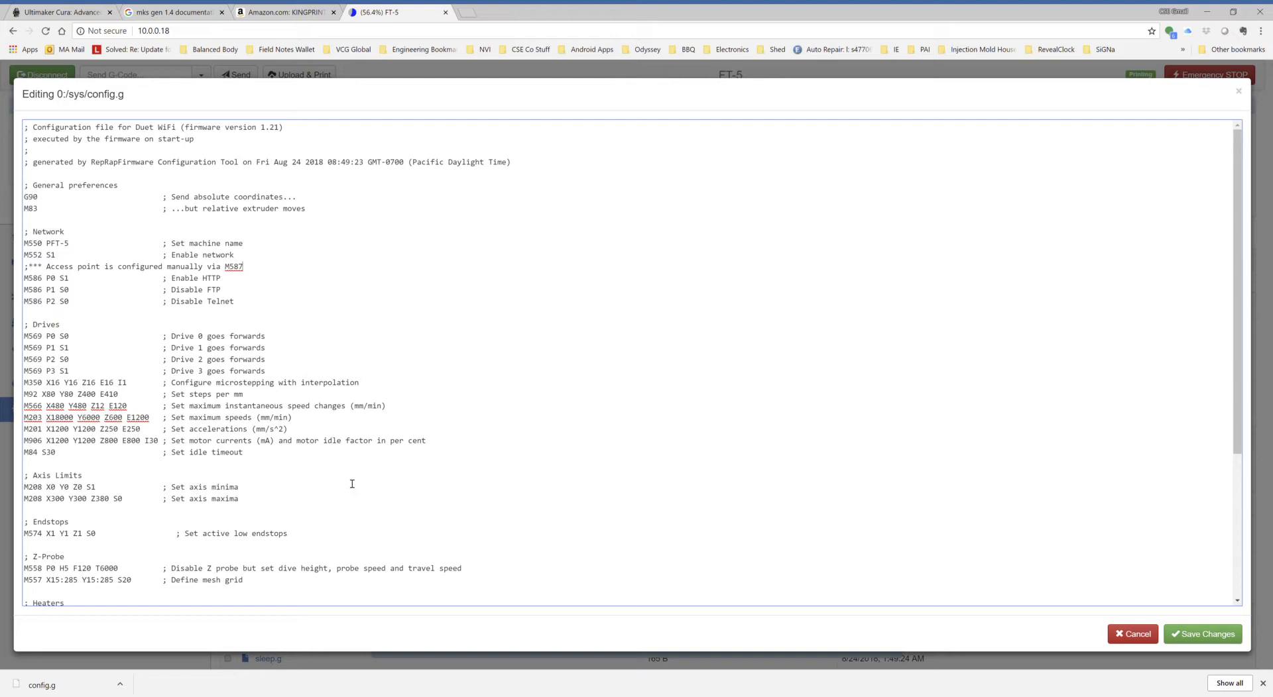
pyautogui.moveTo(382, 478)
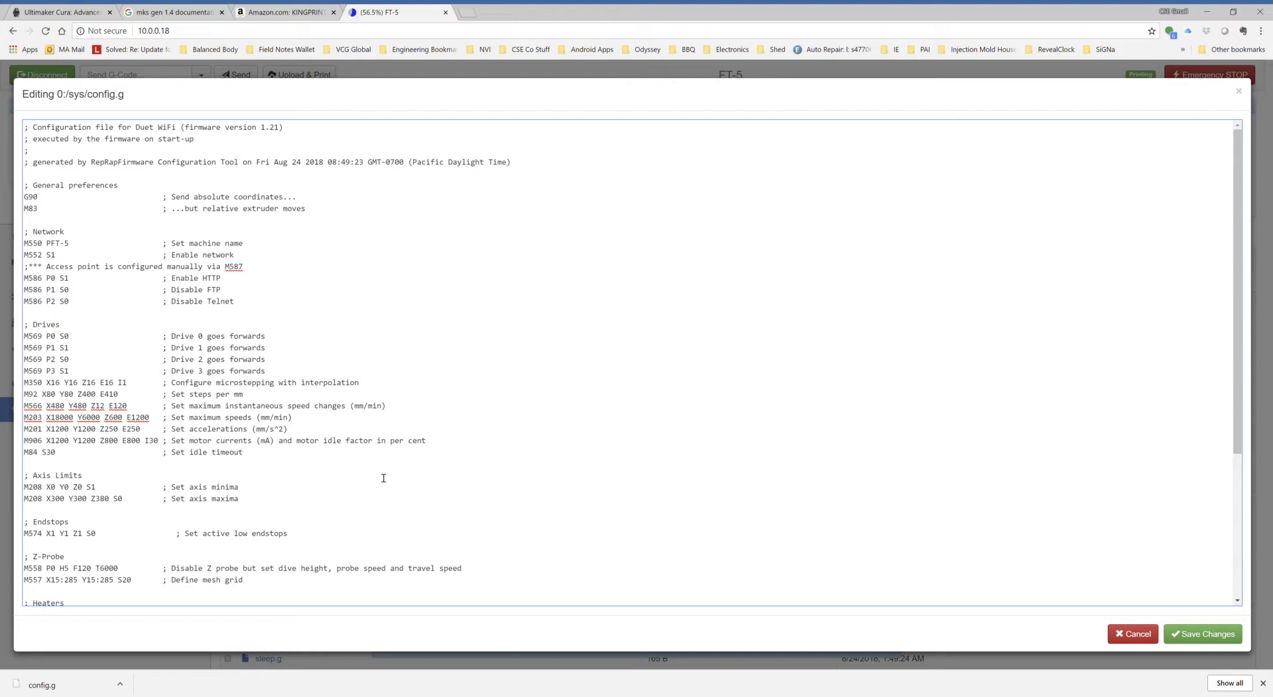
pyautogui.moveTo(378, 476)
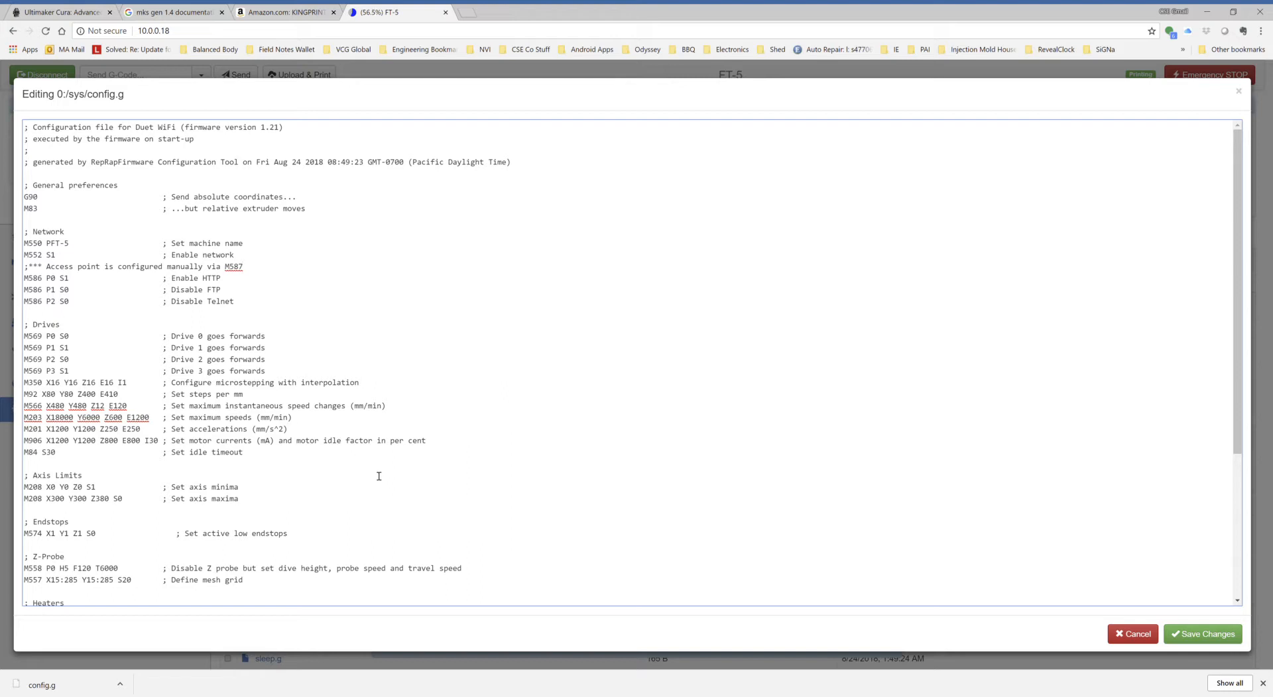
# - Scroll config.g down to the Heaters, Fans and Tools sections
pyautogui.scroll(-3)
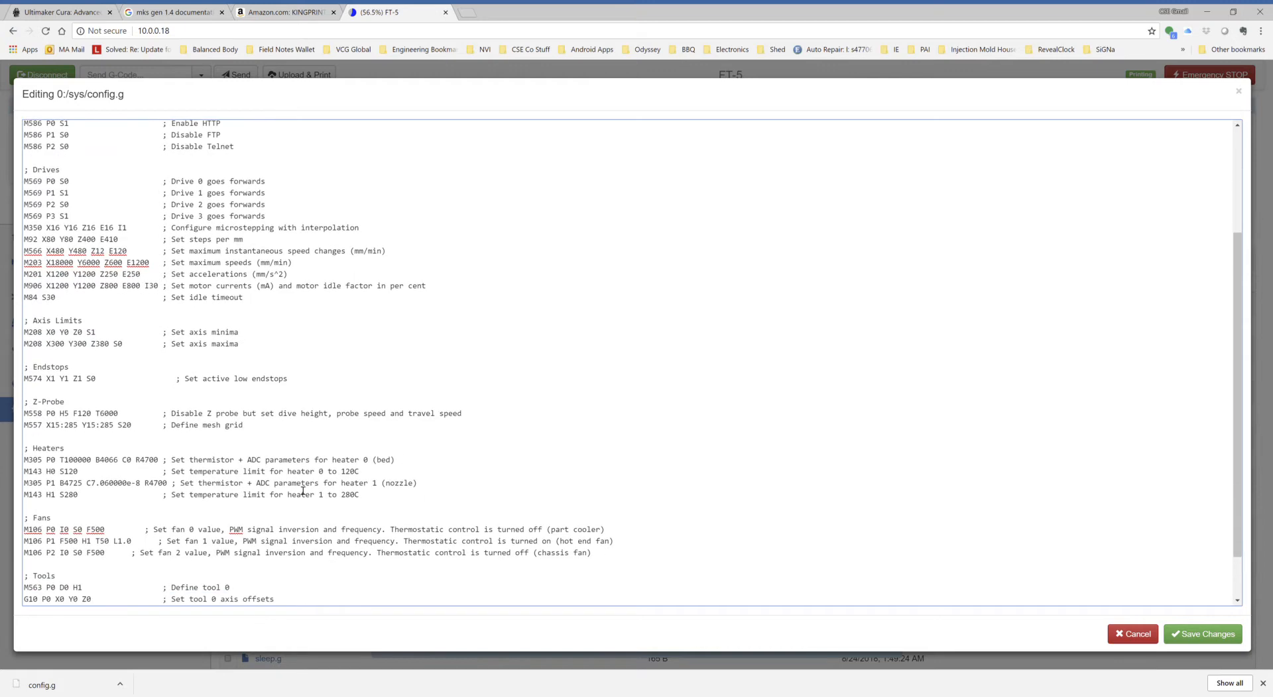
pyautogui.scroll(-3)
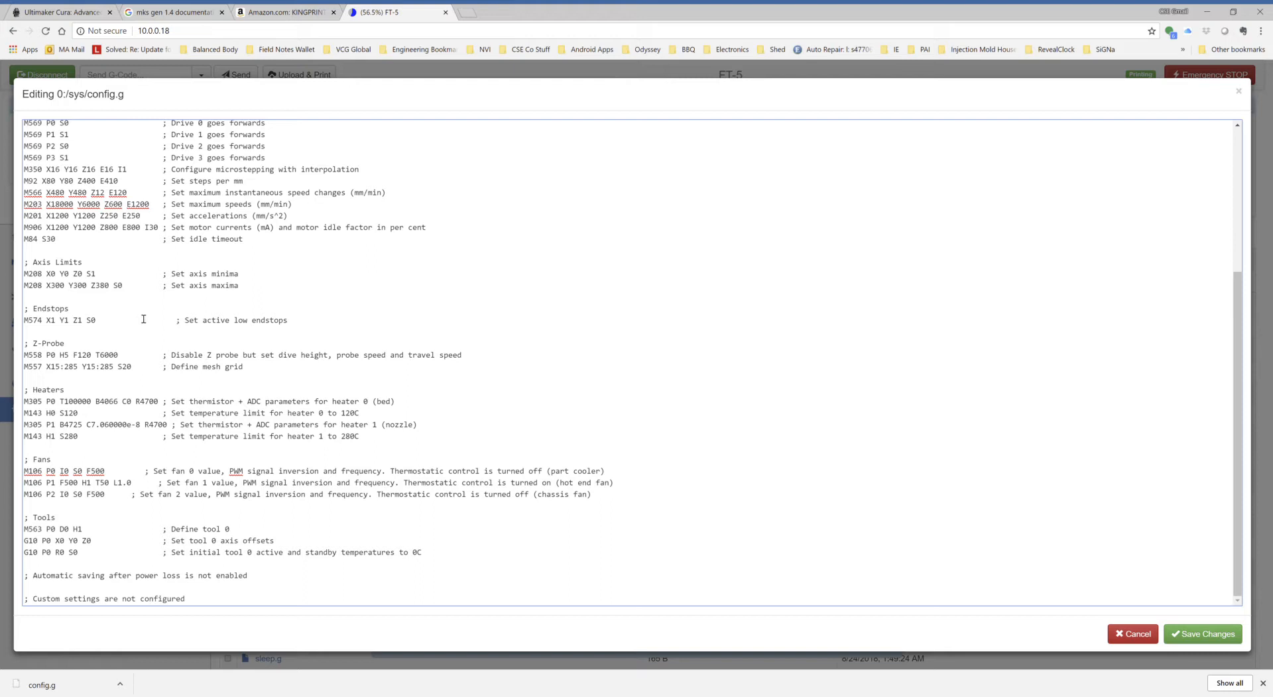
pyautogui.moveTo(81, 329)
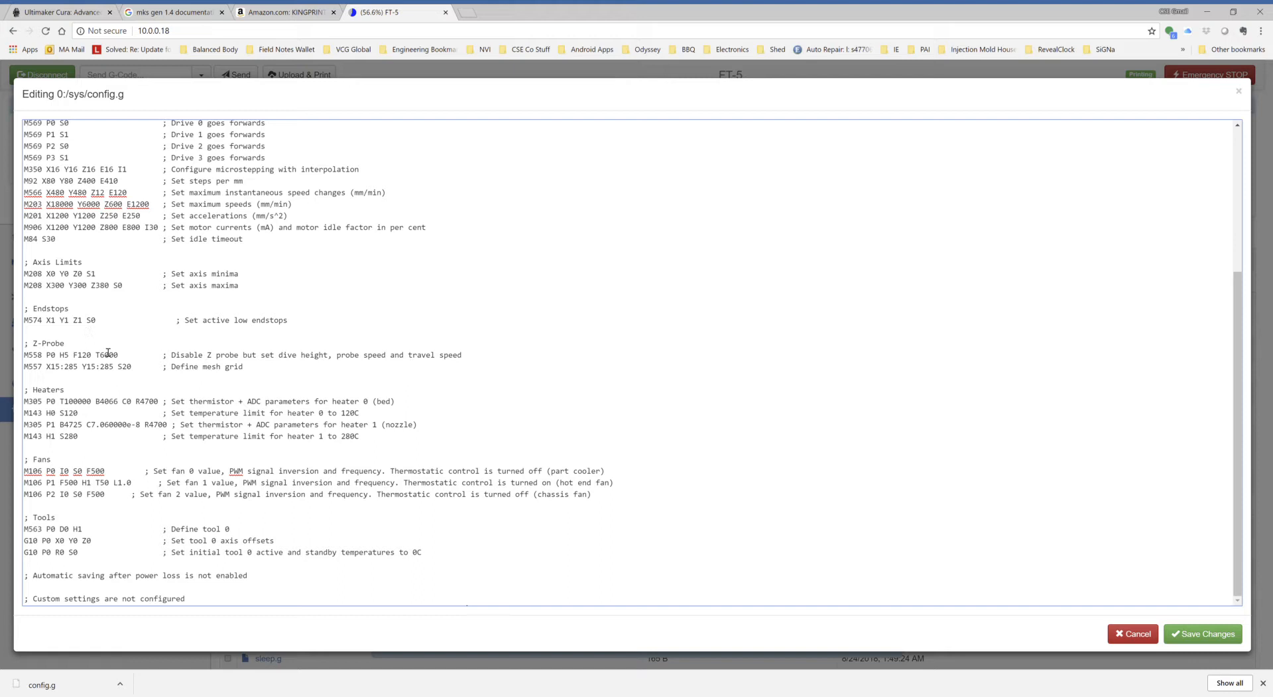
pyautogui.moveTo(124, 358)
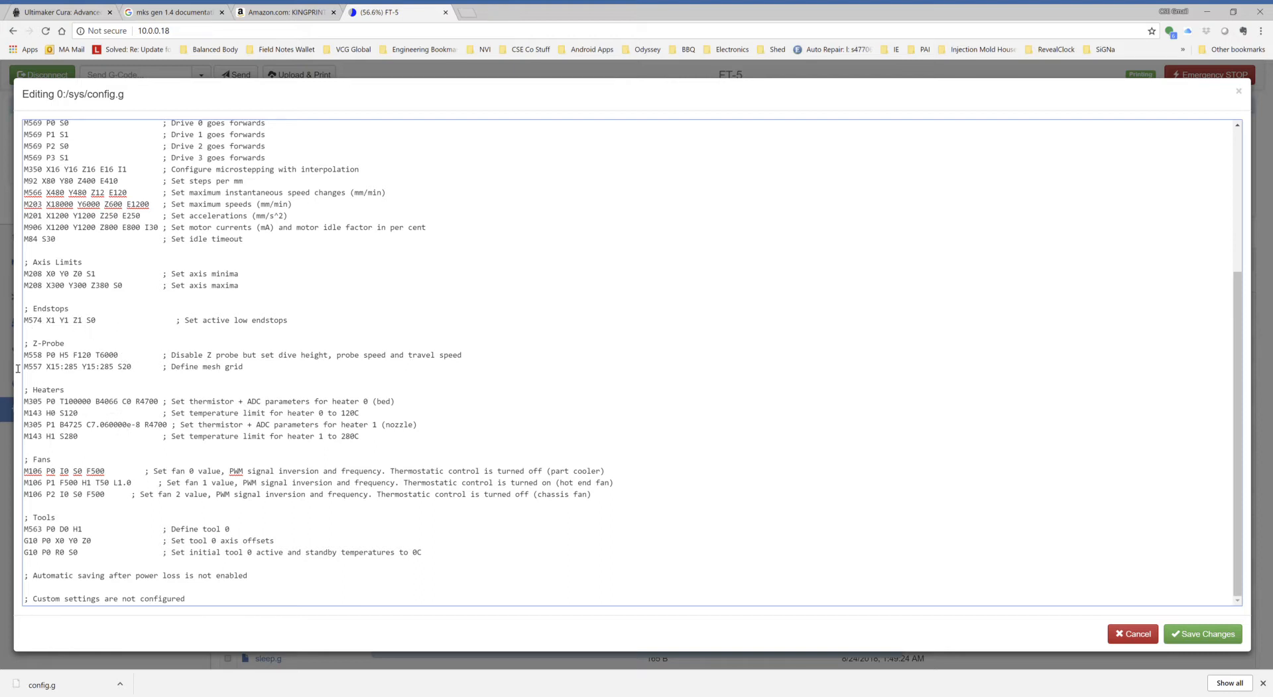
pyautogui.moveTo(84, 378)
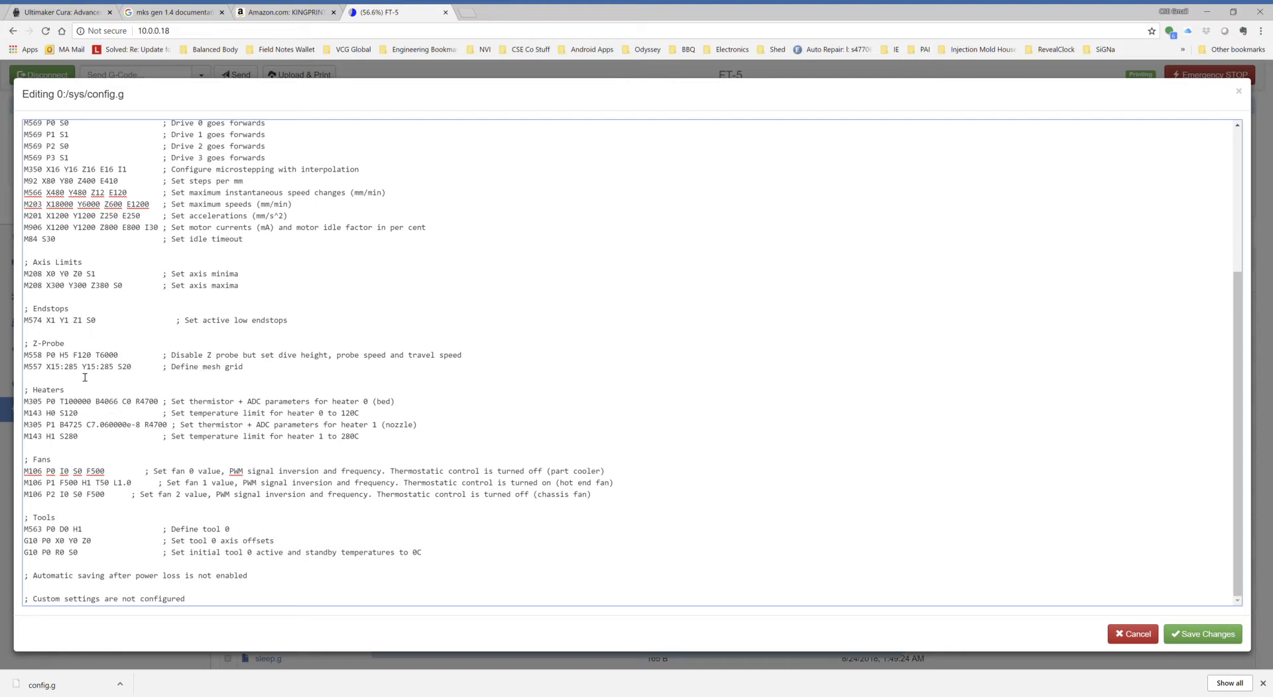
pyautogui.moveTo(233, 406)
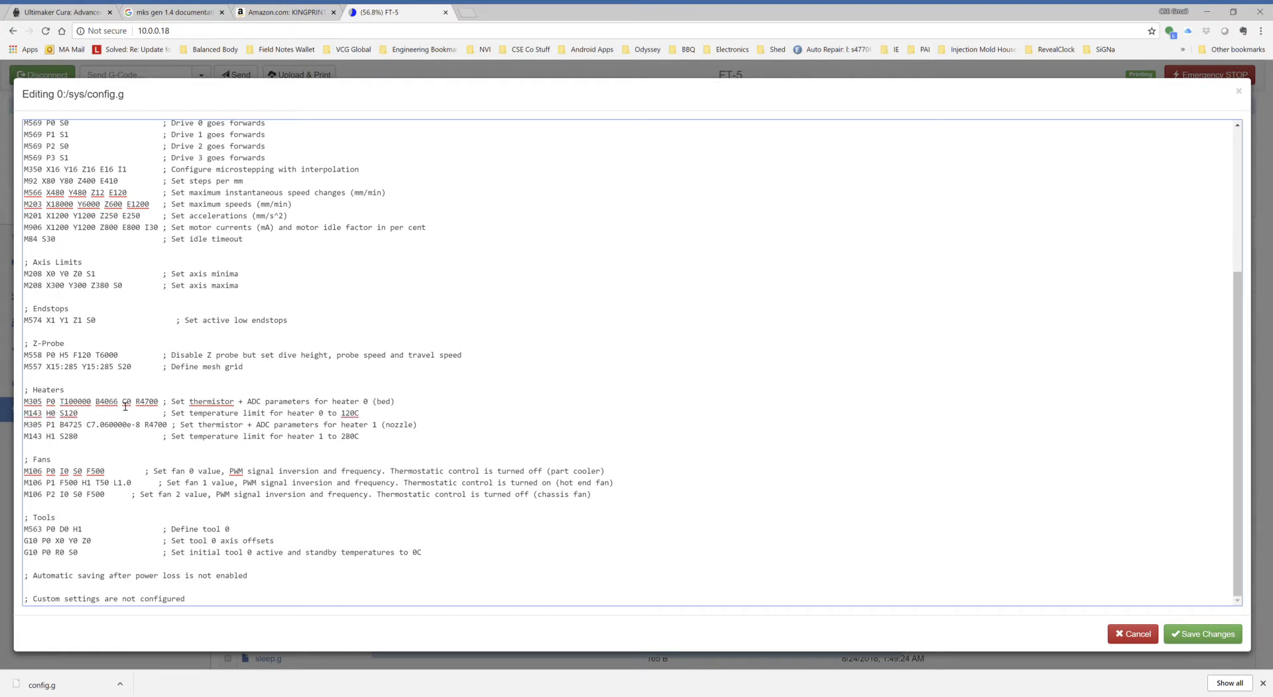
pyautogui.doubleClick(106, 400)
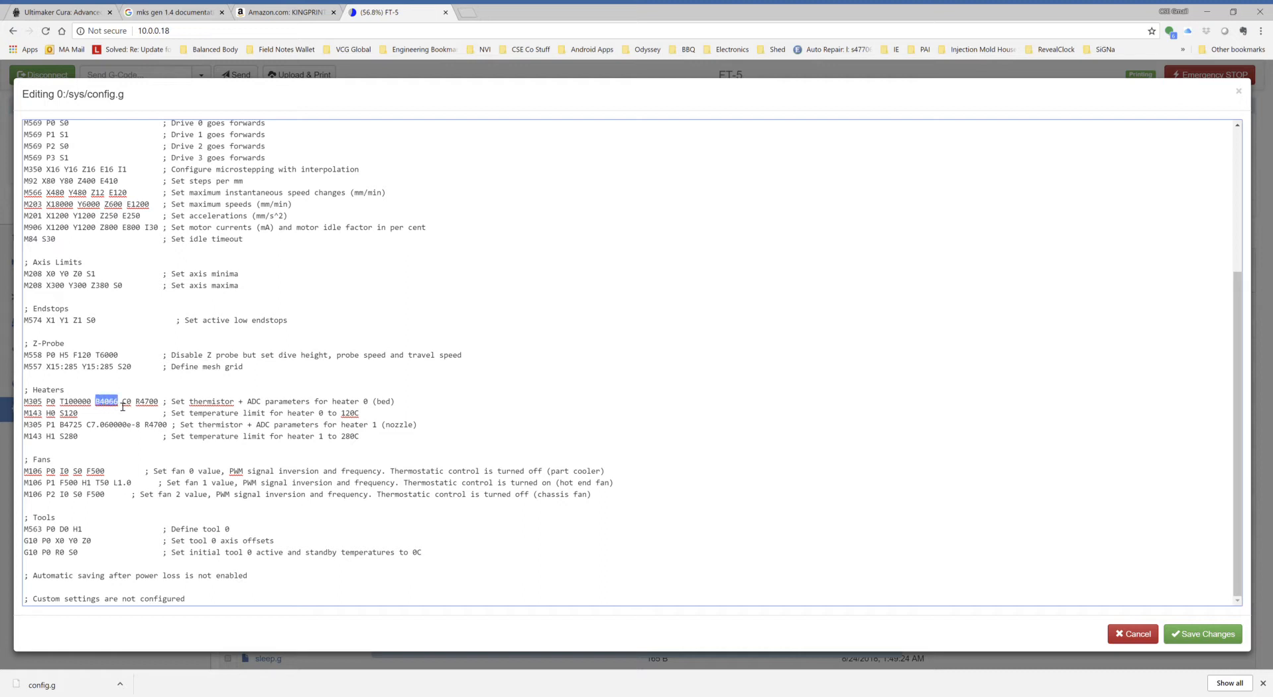
pyautogui.moveTo(134, 416)
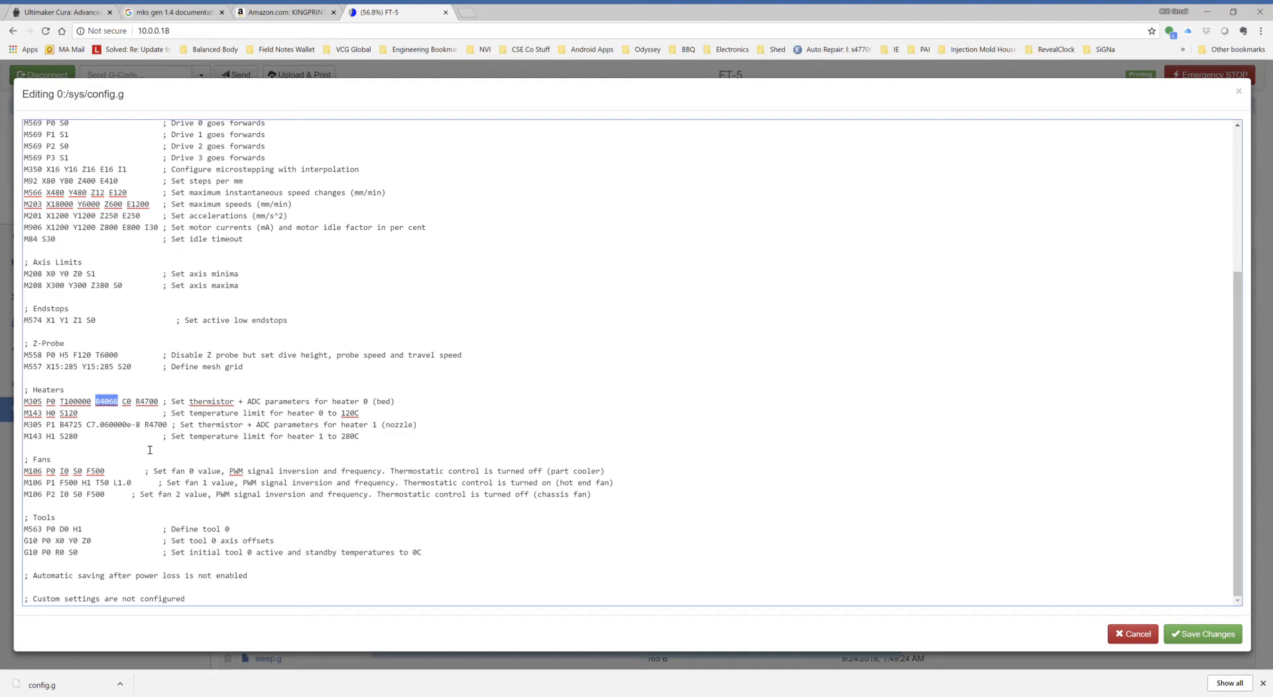
pyautogui.moveTo(34, 438)
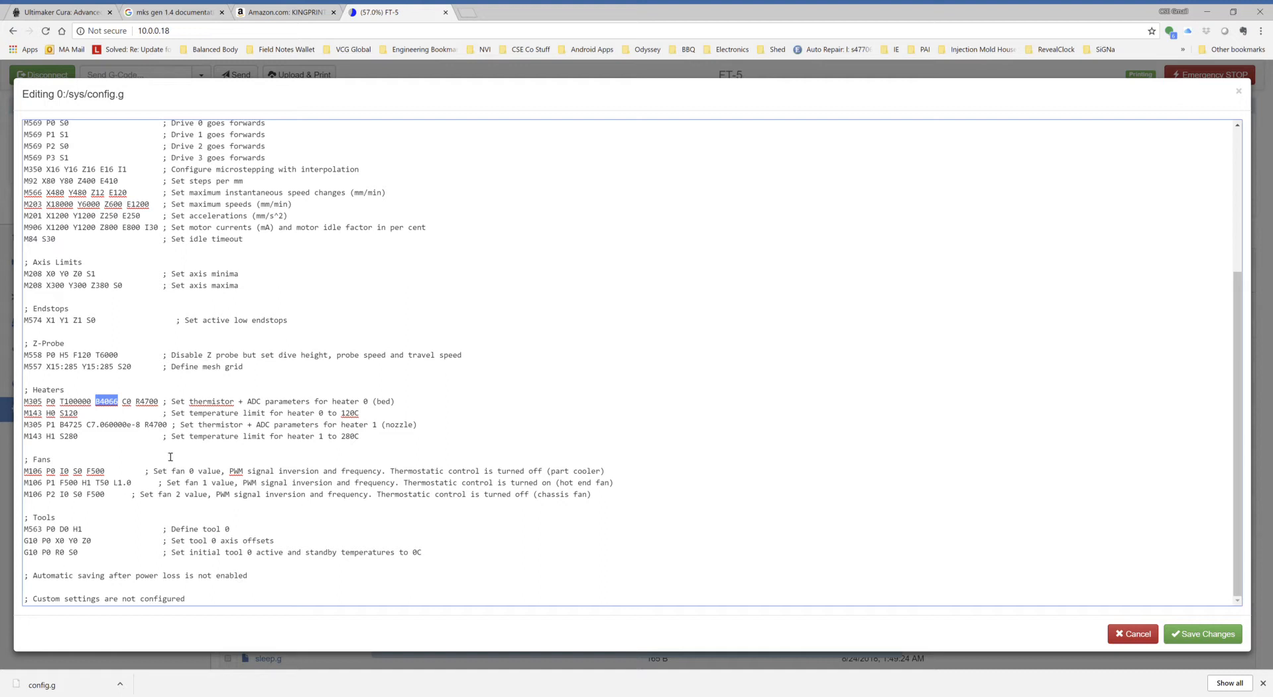
pyautogui.moveTo(136, 457)
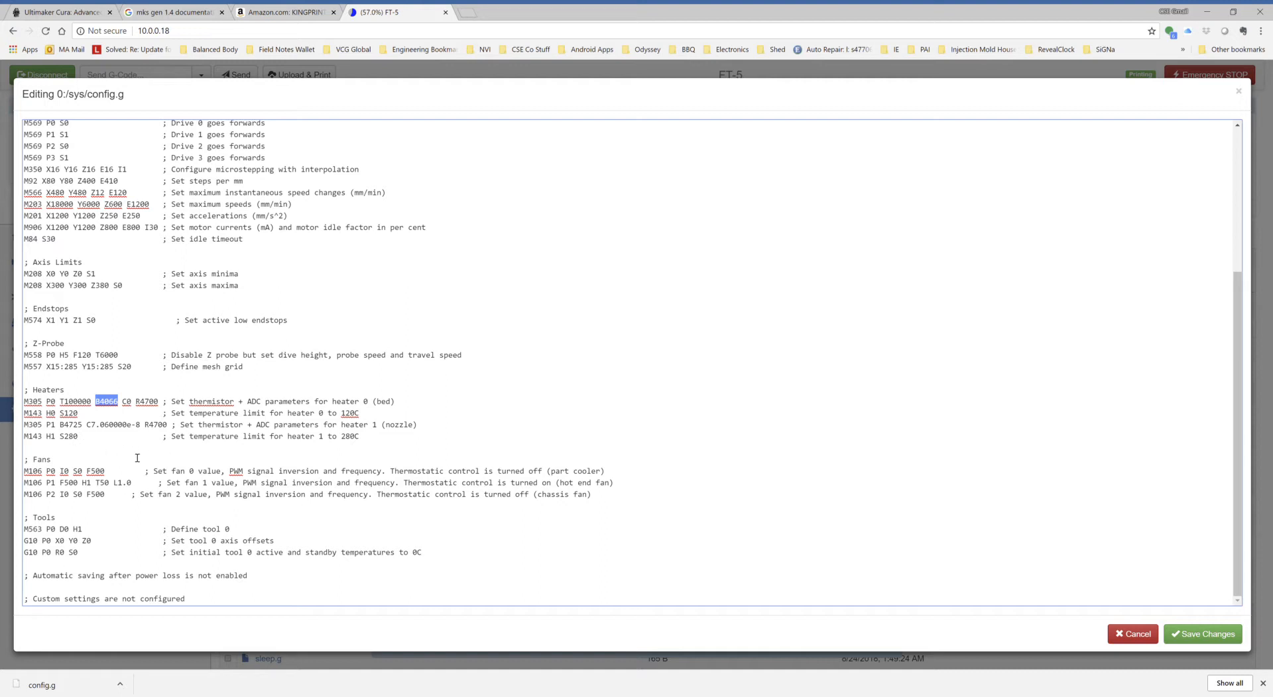
pyautogui.moveTo(747, 506)
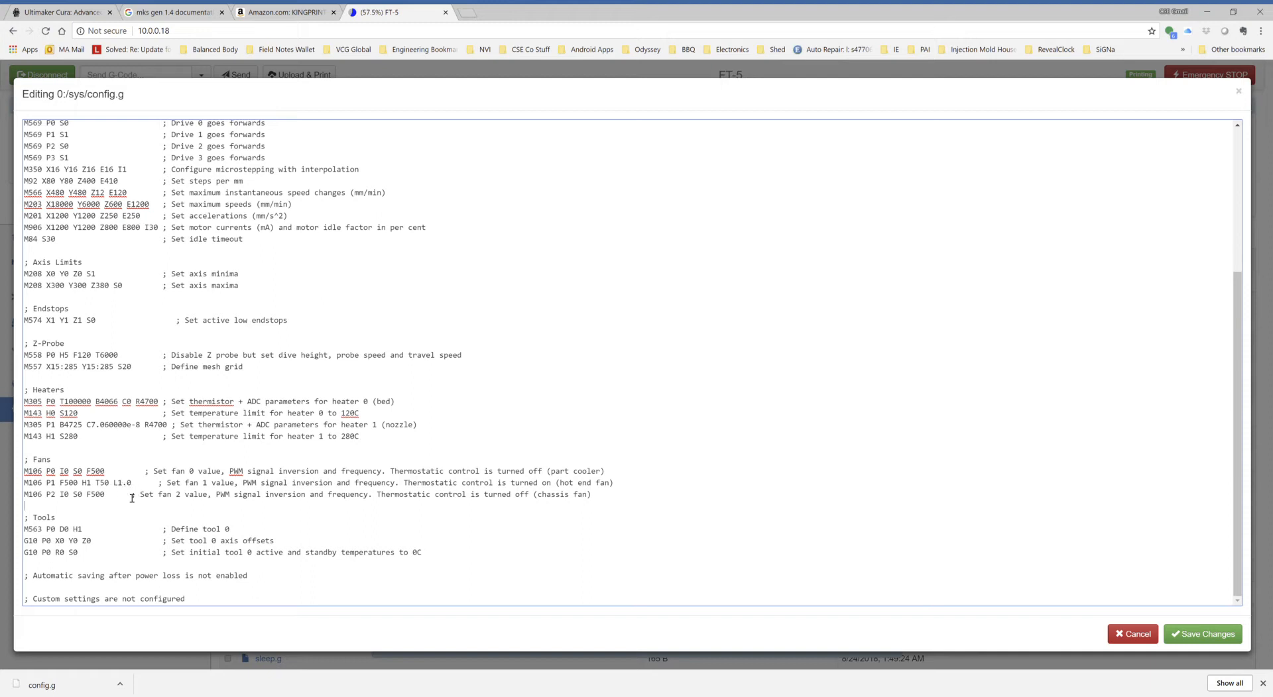
pyautogui.moveTo(106, 524)
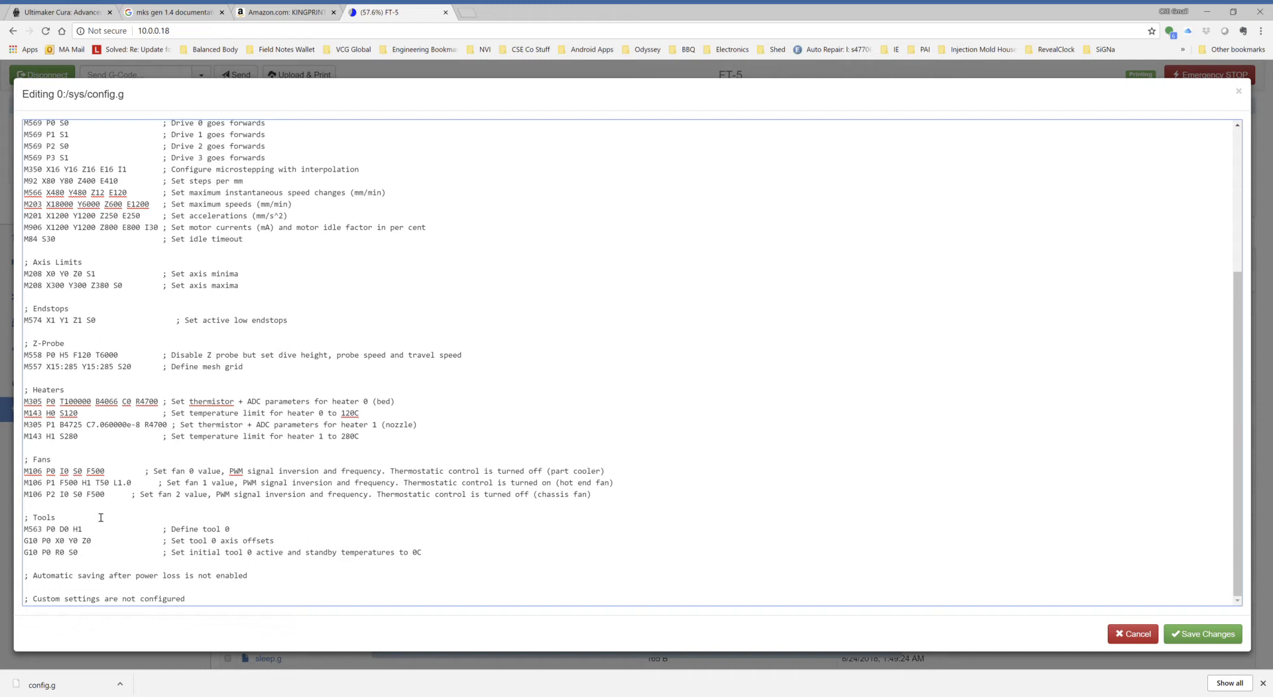
pyautogui.moveTo(84, 504)
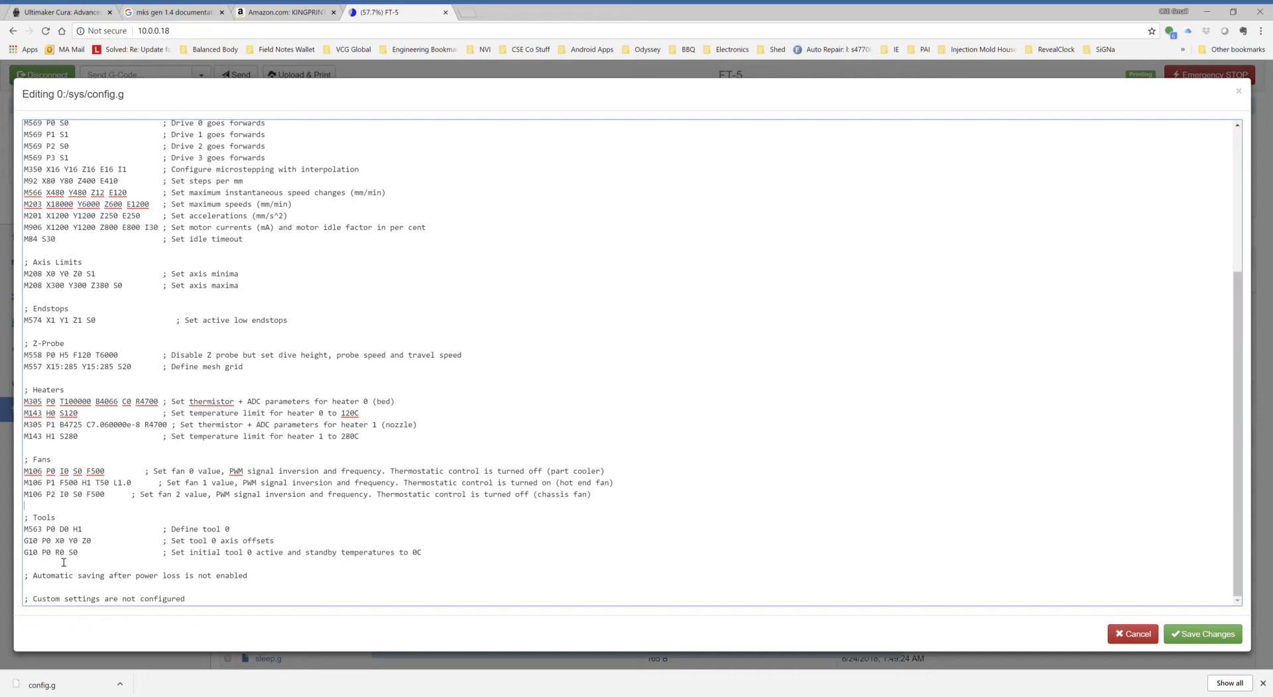
pyautogui.moveTo(265, 541)
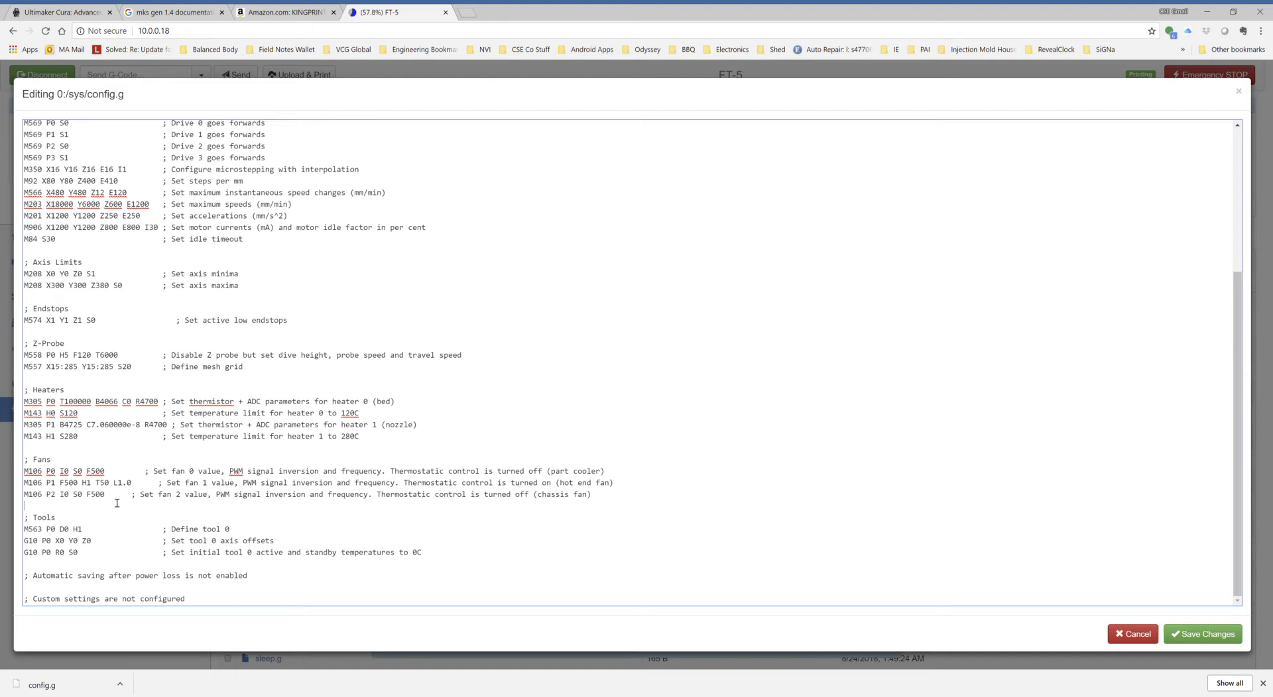
pyautogui.moveTo(51, 500)
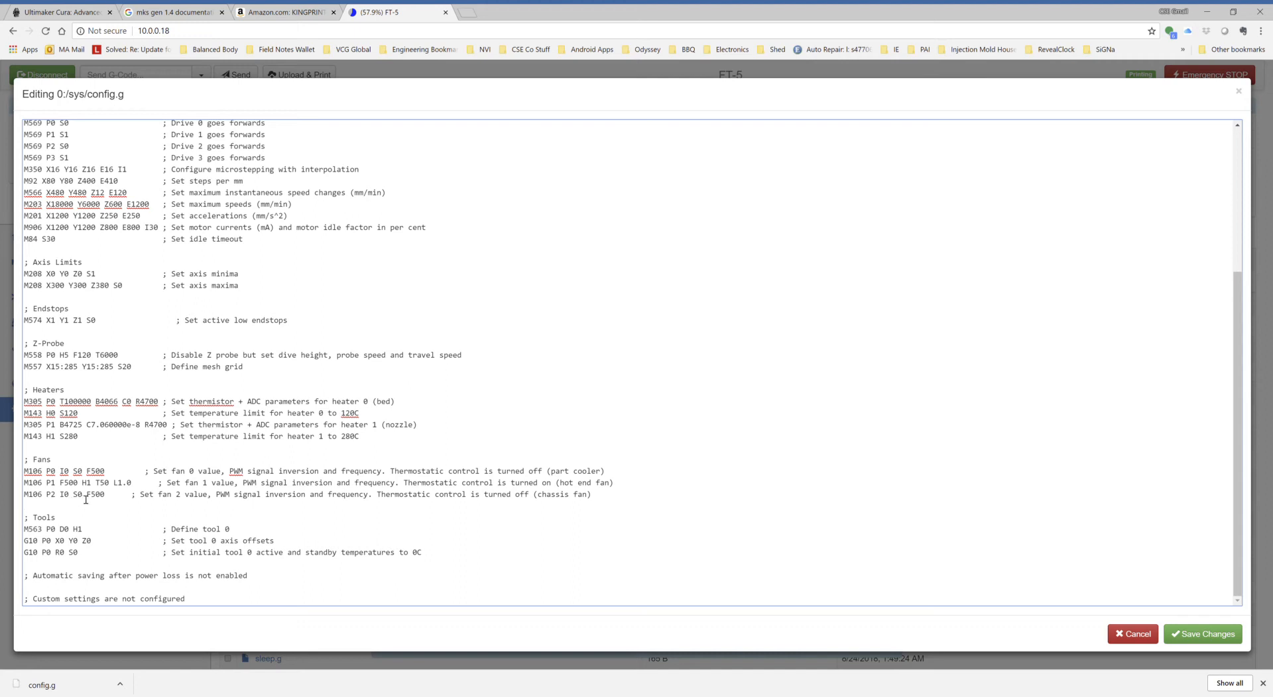
pyautogui.moveTo(140, 516)
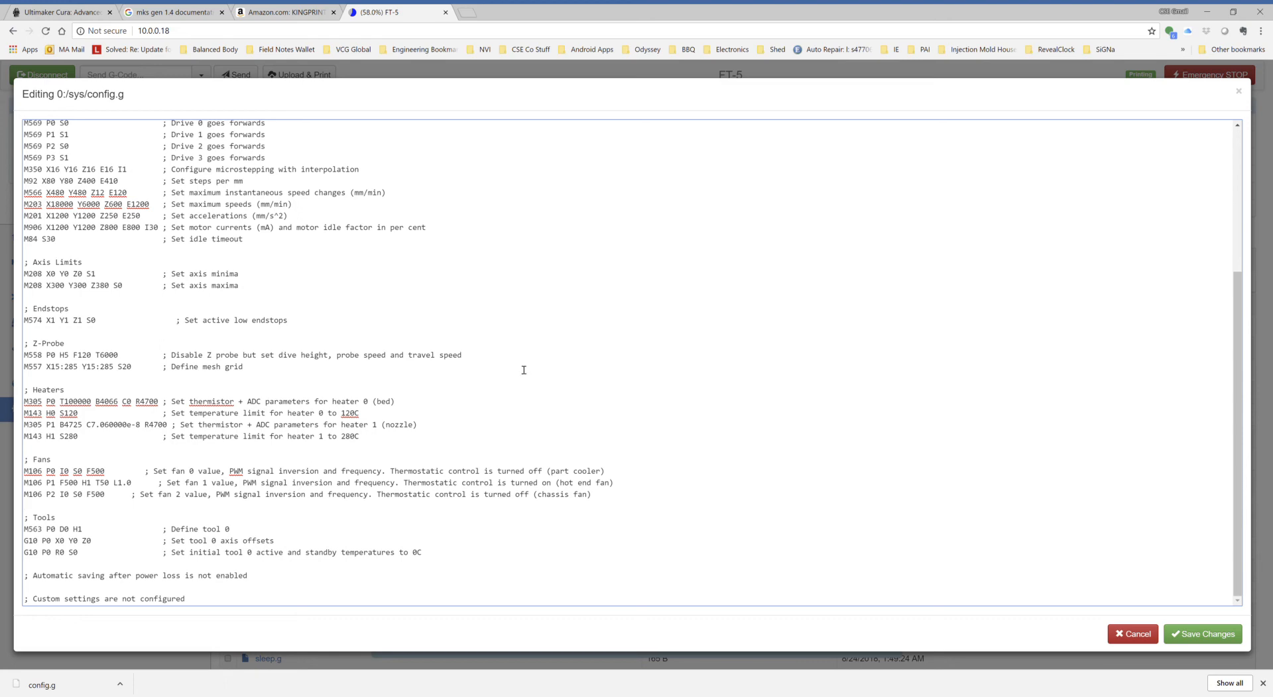
pyautogui.moveTo(749, 436)
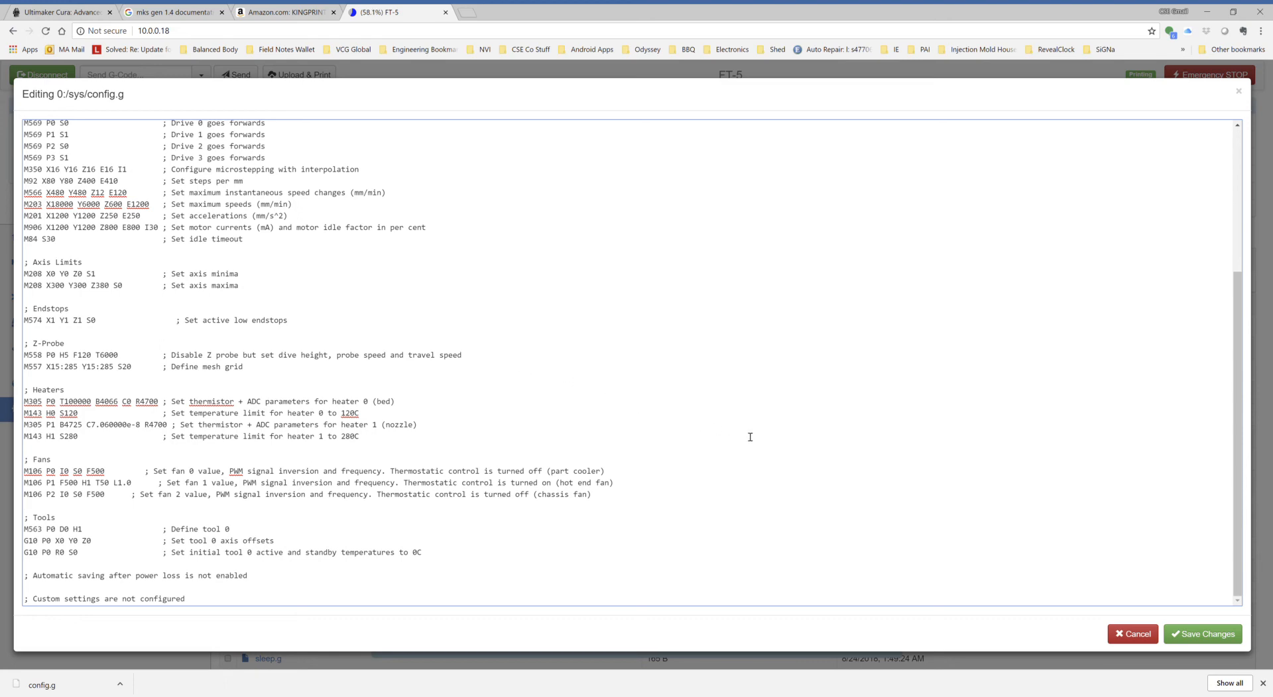
# - Scroll config.g back up to its firmware header and General preferences
pyautogui.scroll(3)
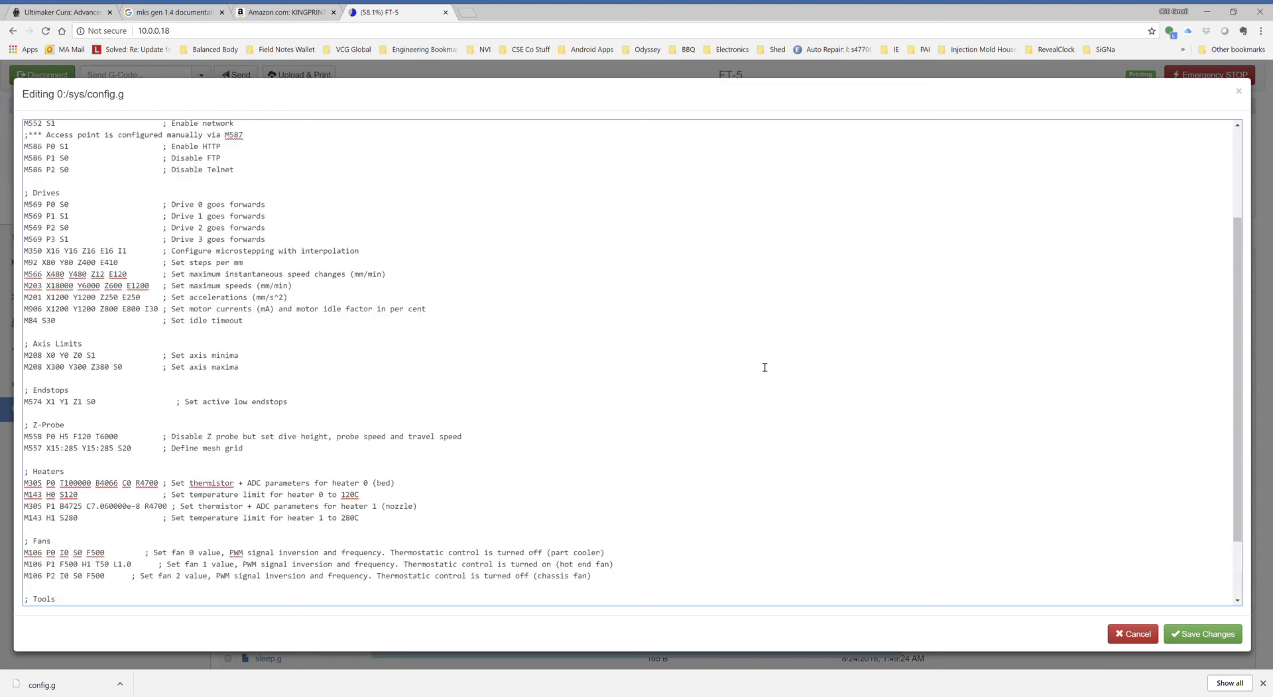
pyautogui.scroll(3)
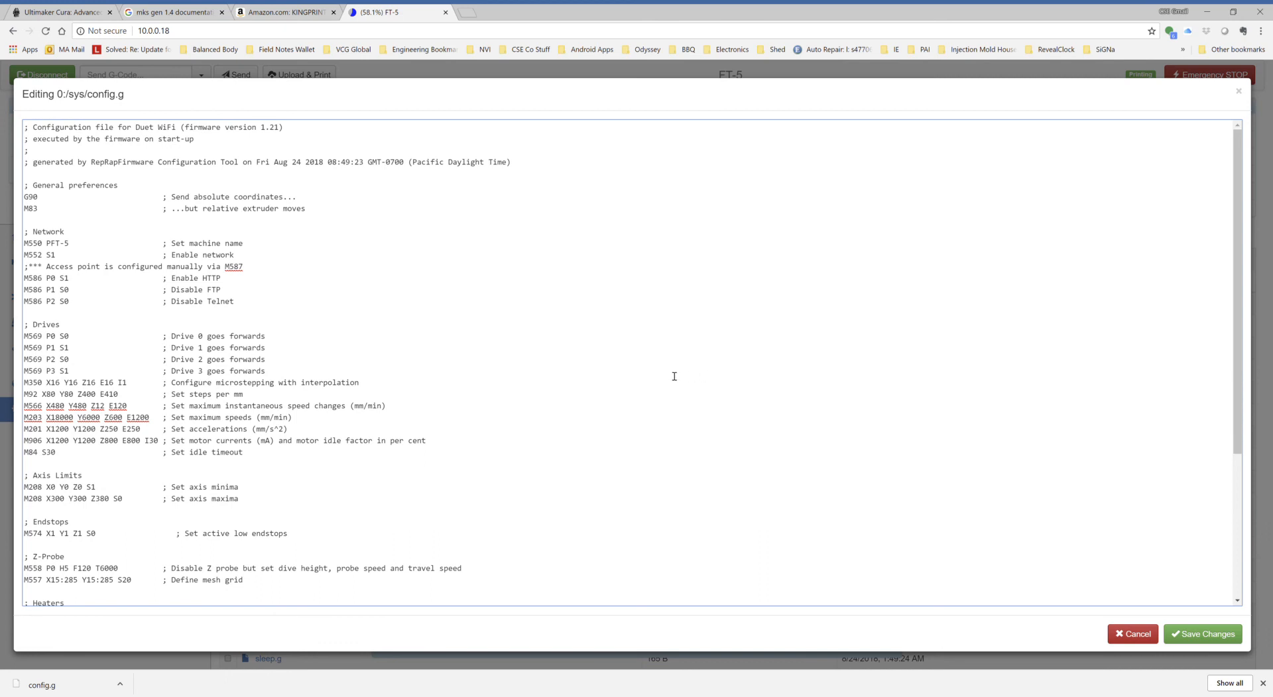
pyautogui.moveTo(305, 405)
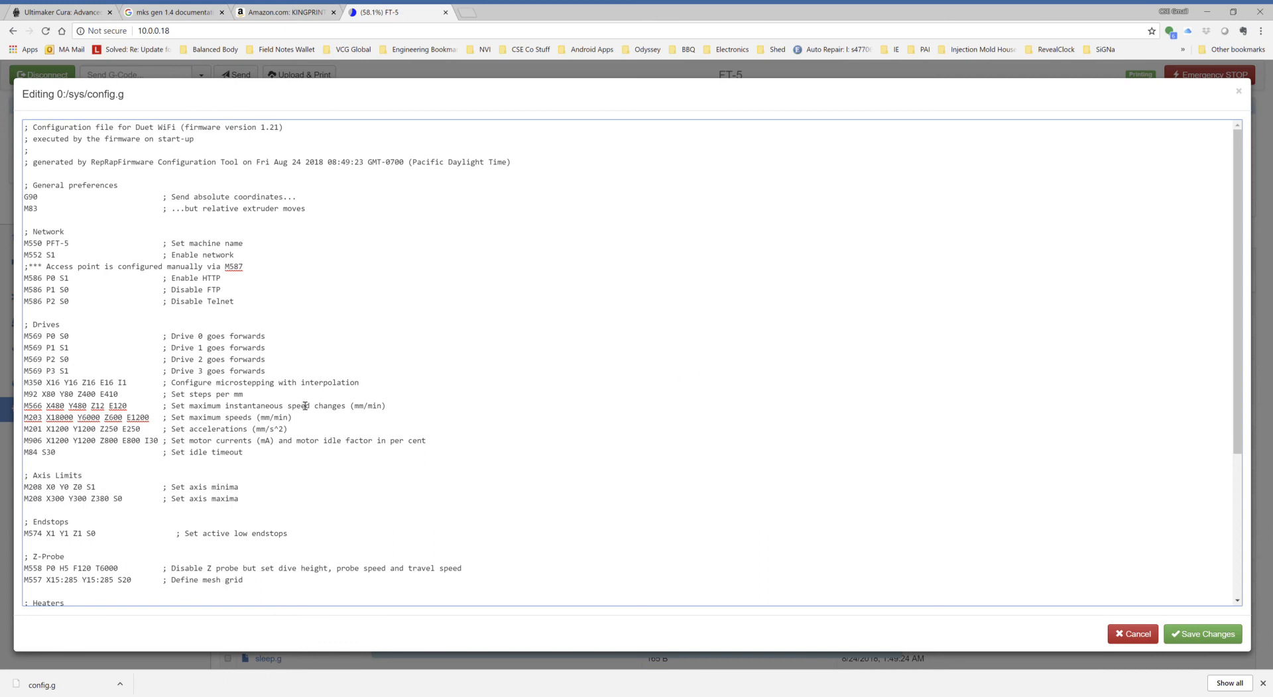